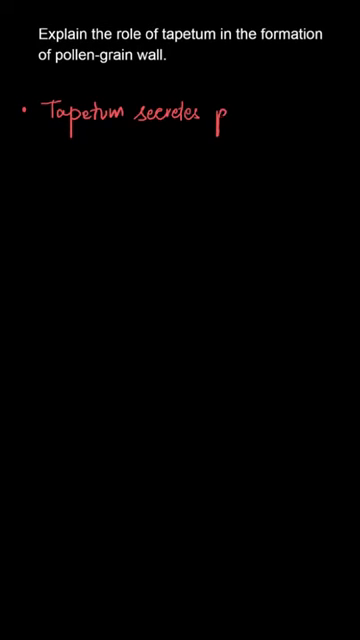
pyautogui.write('precursors of')
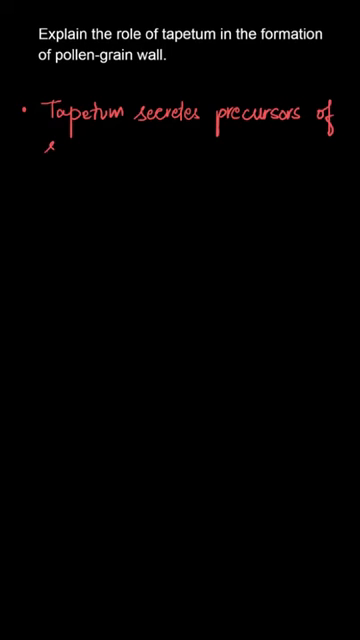
pyautogui.write('sporopollenin.')
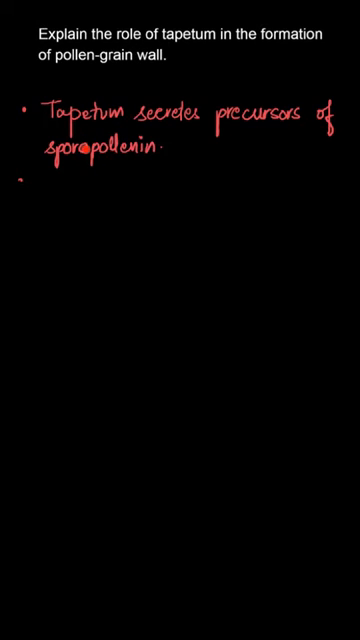
pyautogui.write('Also provides nourishment to')
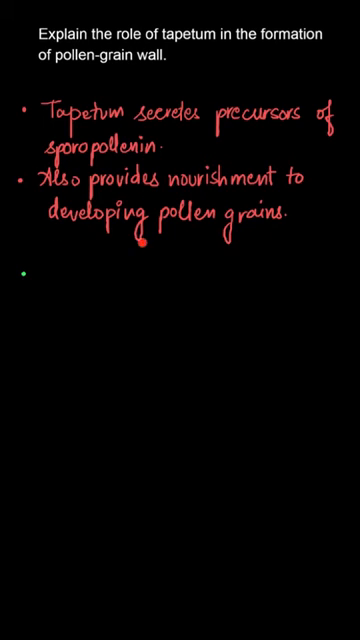
pyautogui.write('Pollen')
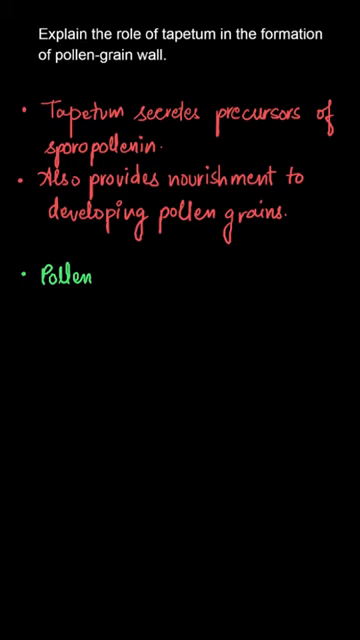
pyautogui.write('exine is then laid')
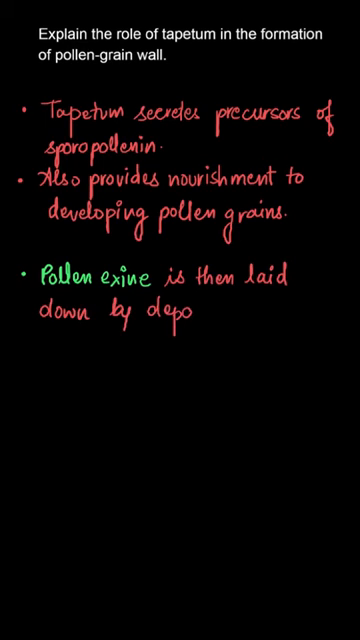
pyautogui.write('sition of Sporo')
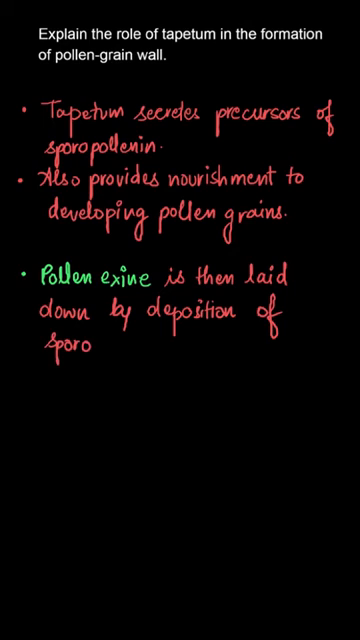
pyautogui.write('pollenin.')
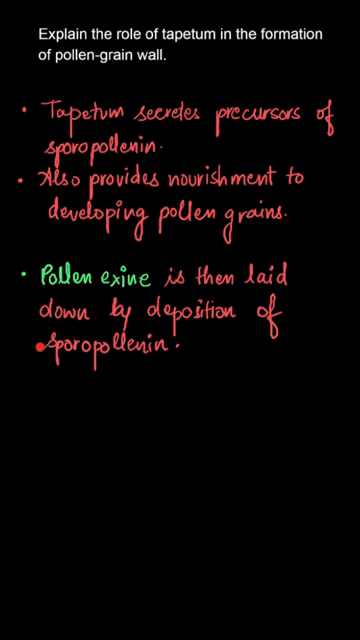